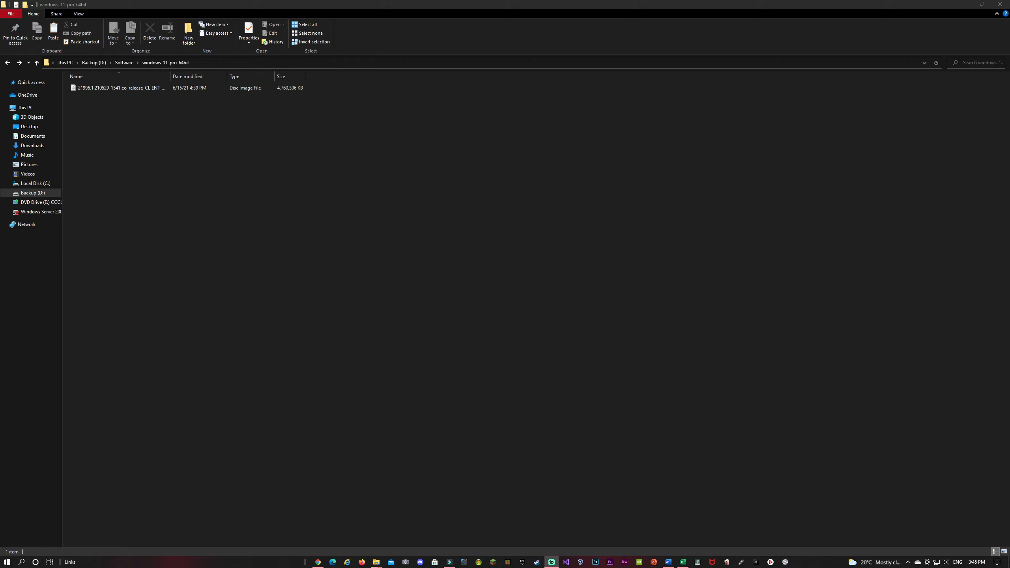
Mount the Windows 11 ISO from the windows_11_pro_64bit folder as drive E.
{"action": "right_click", "coordinate": [119, 87]}
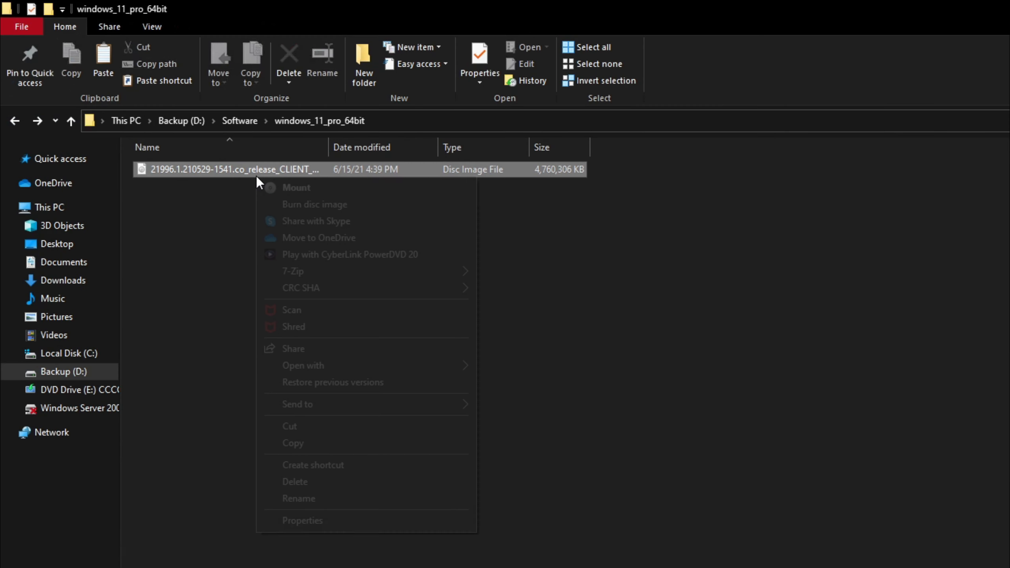
{"action": "left_click", "coordinate": [296, 188]}
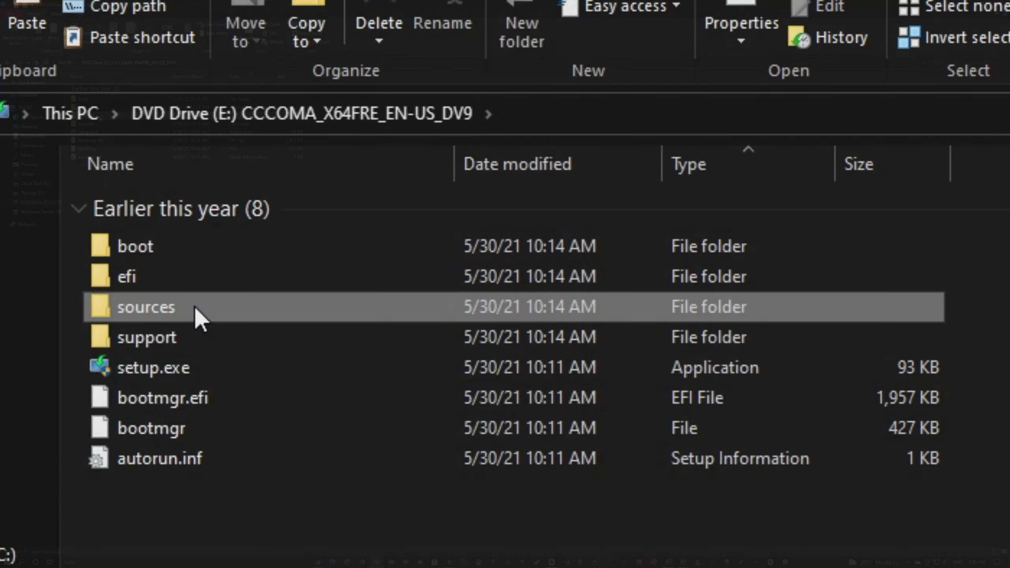
Search the mounted disc's sources folder for install.wim.
{"action": "double_click", "coordinate": [146, 307]}
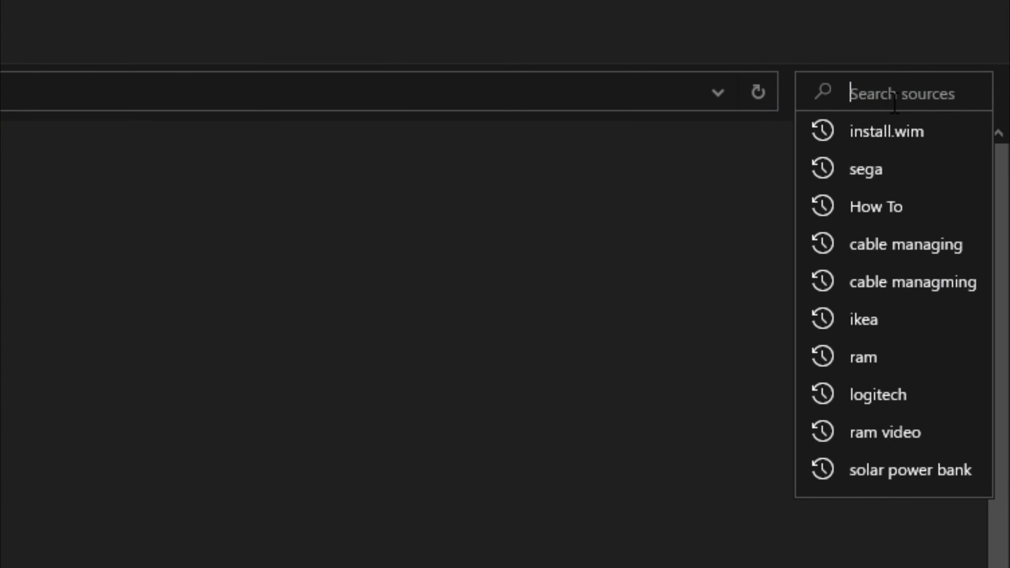
{"action": "left_click", "coordinate": [888, 131]}
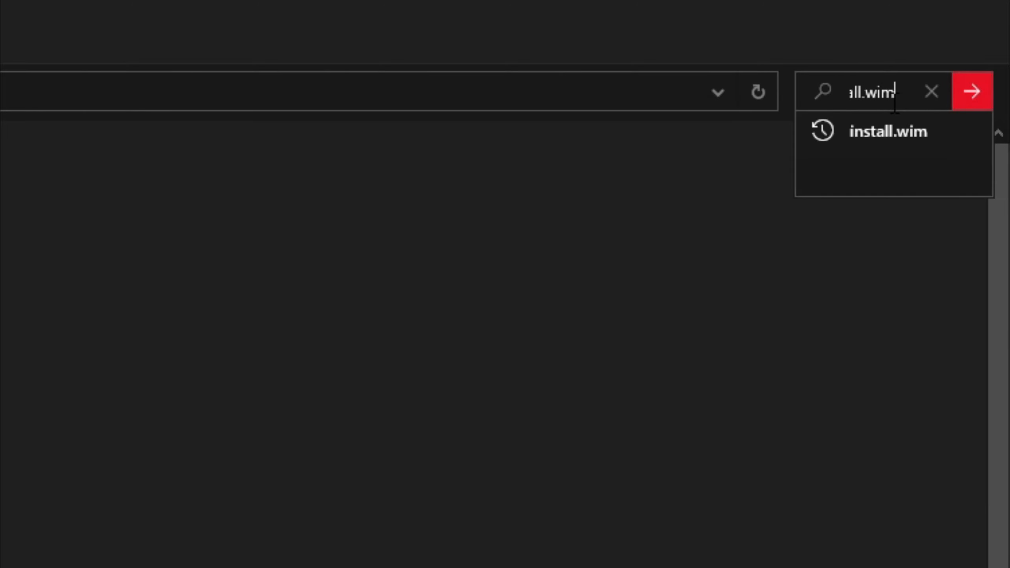
{"action": "left_click", "coordinate": [973, 91]}
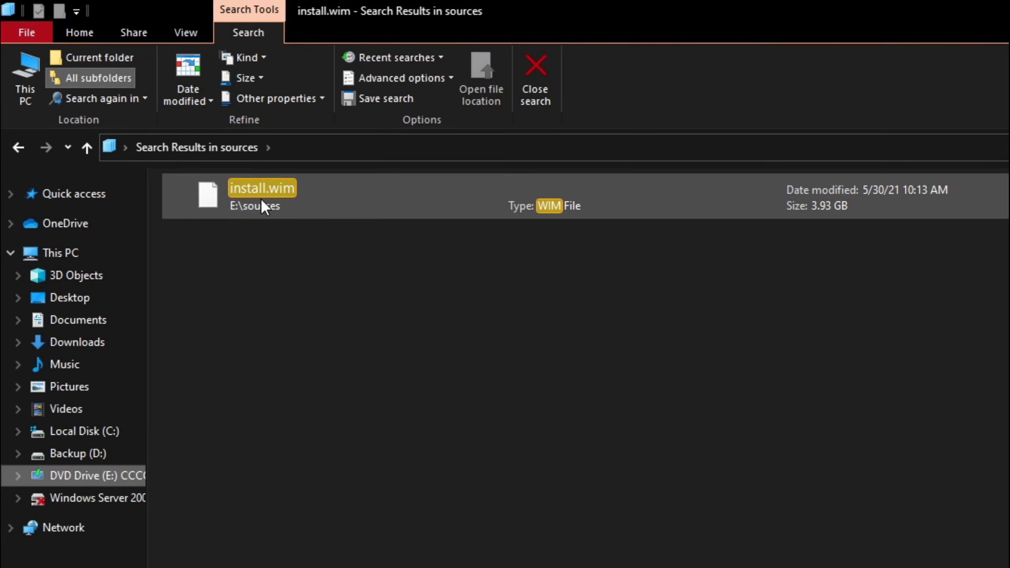
{"action": "mouse_move", "coordinate": [348, 316]}
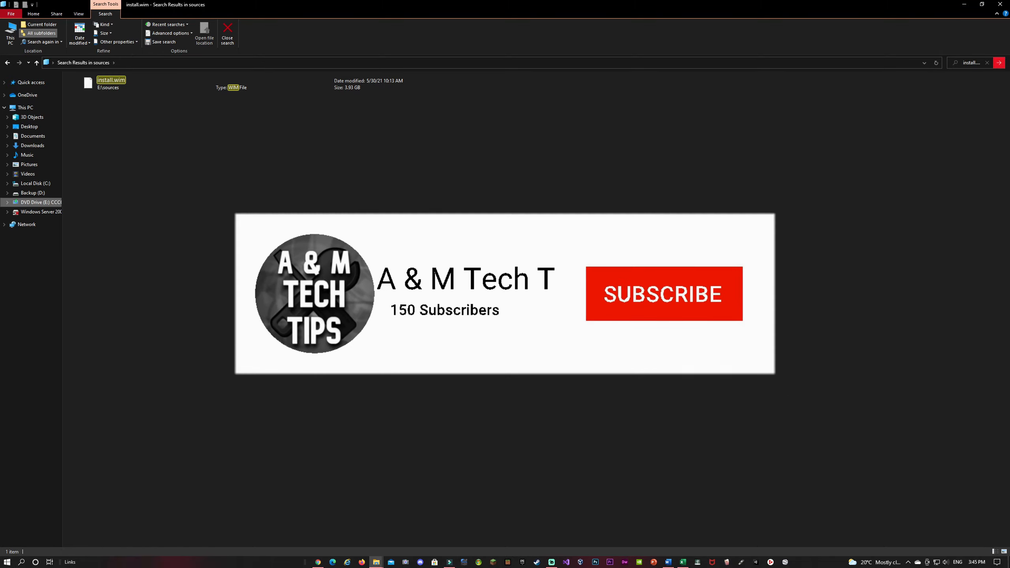
{"action": "left_click", "coordinate": [663, 293]}
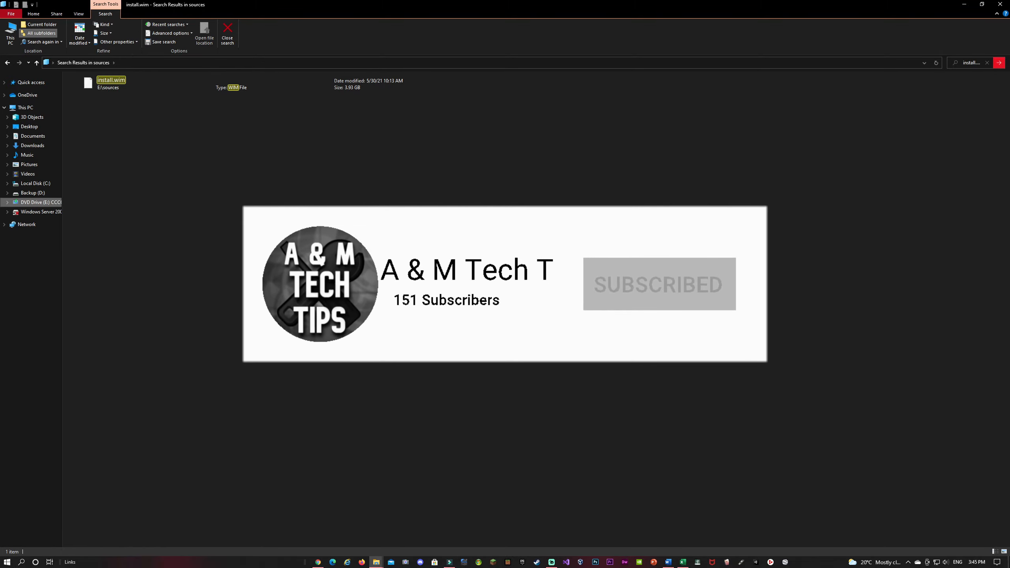